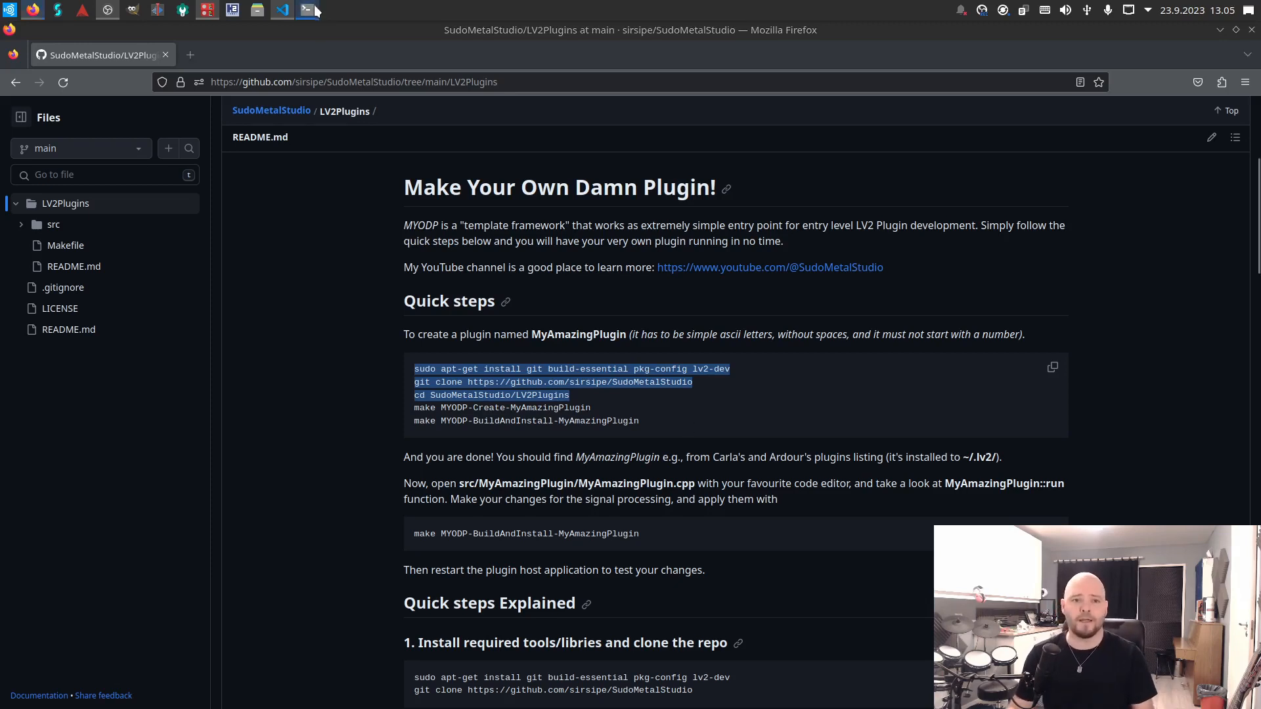
Step: Run 'sudo apt-get install git build-essential pkg-config lv2-dev' in a new Konsole window
click(306, 9)
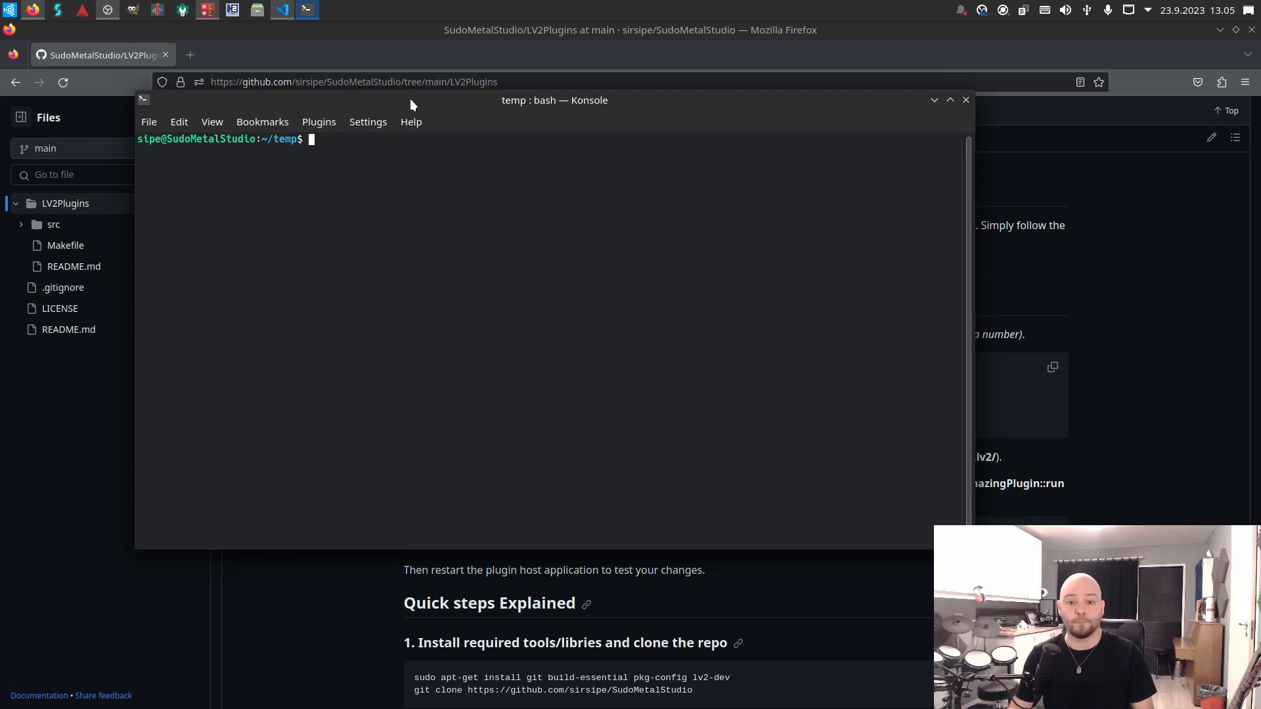
drag(554, 100, 581, 105)
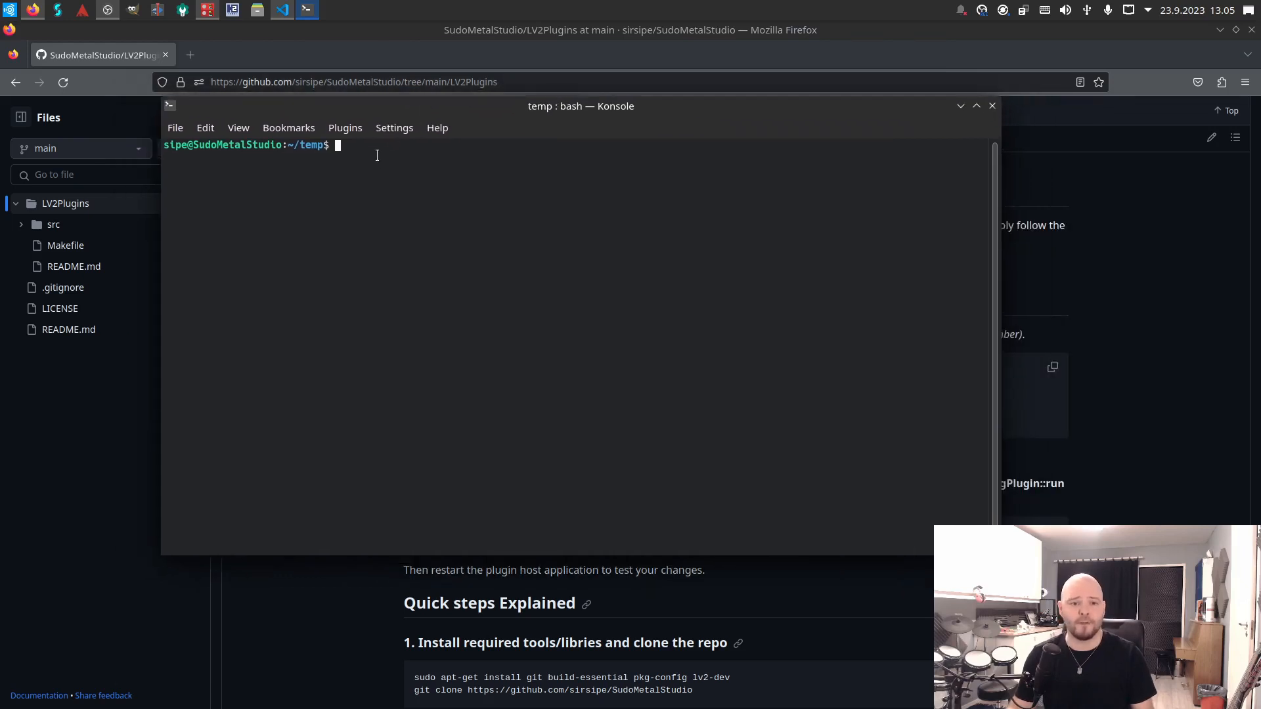
text(sudo apt-get install git build-essential pkg-config lv2-dev)
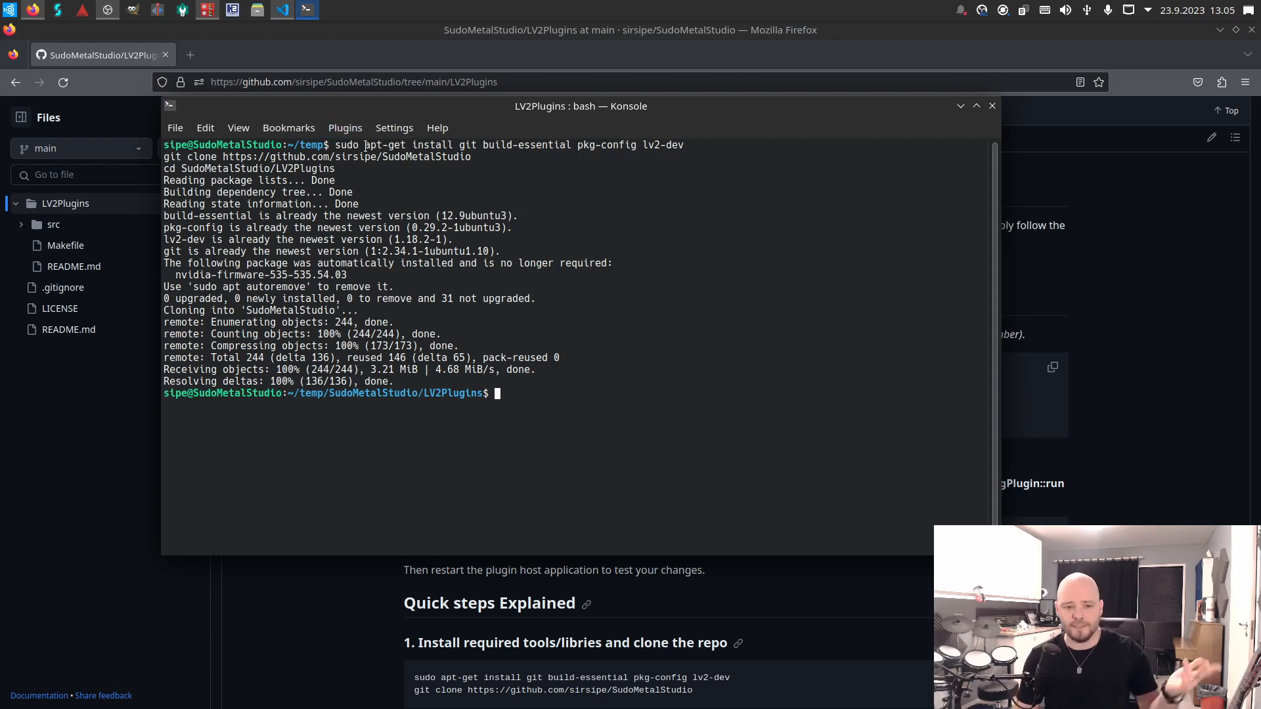
mouse_move(330, 389)
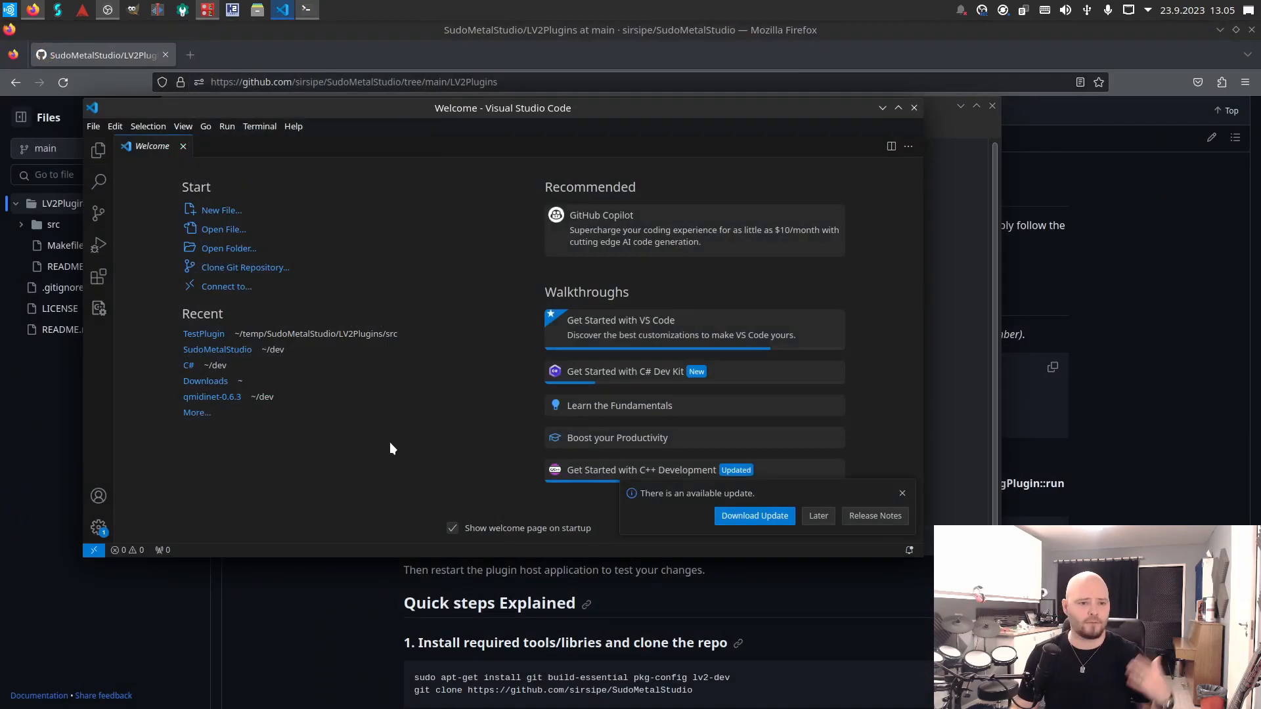
Step: Open the SudoMetalStudio folder from temp and expand LV2Plugins/src to list the plugin folders
click(228, 248)
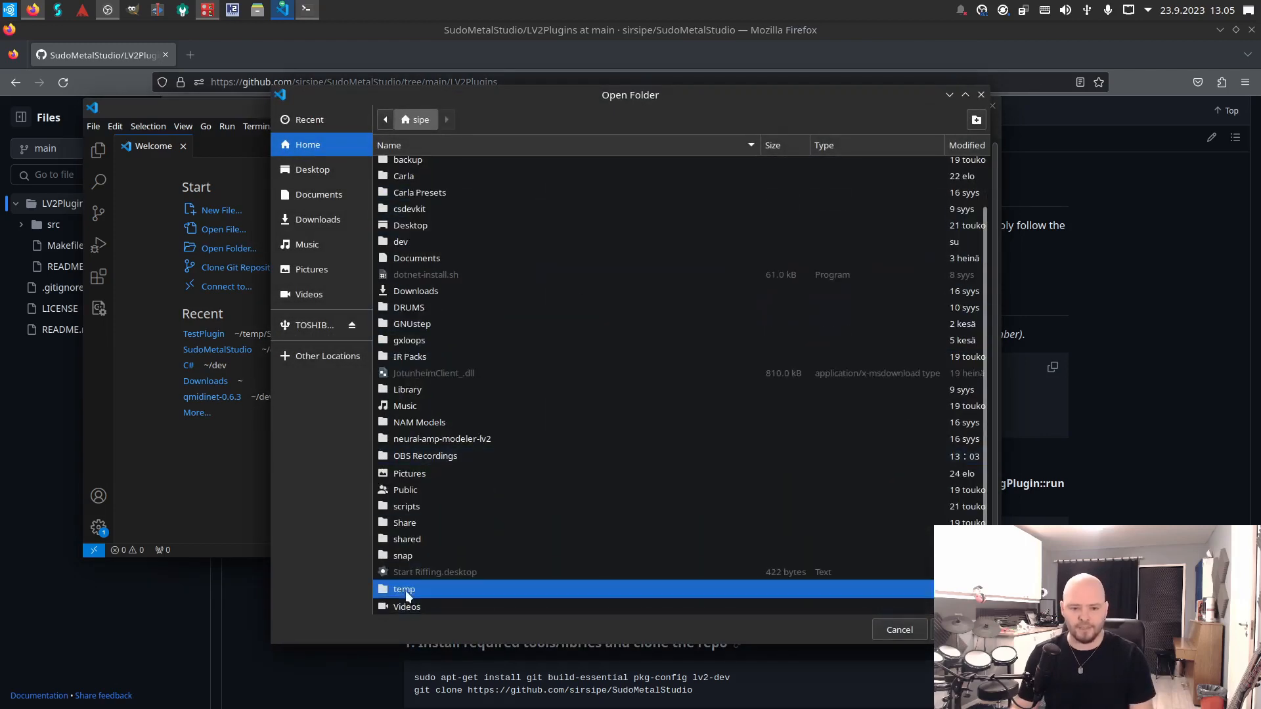
double_click(404, 588)
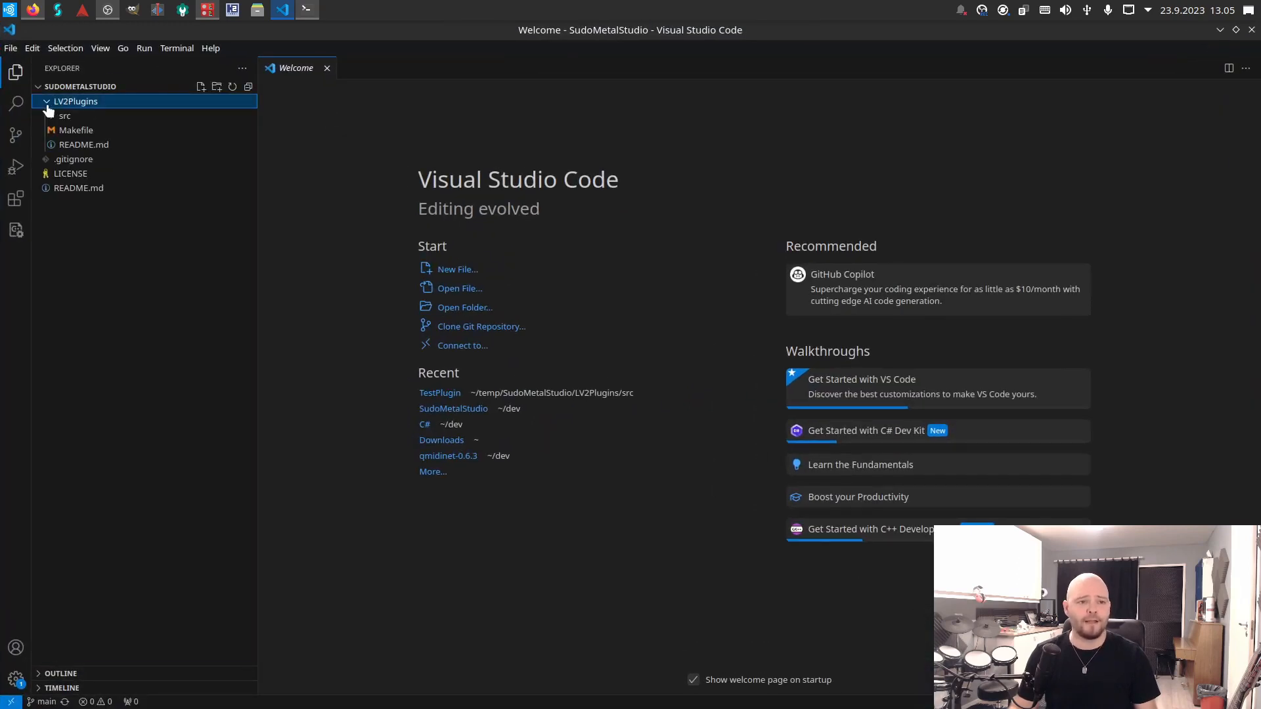
click(64, 116)
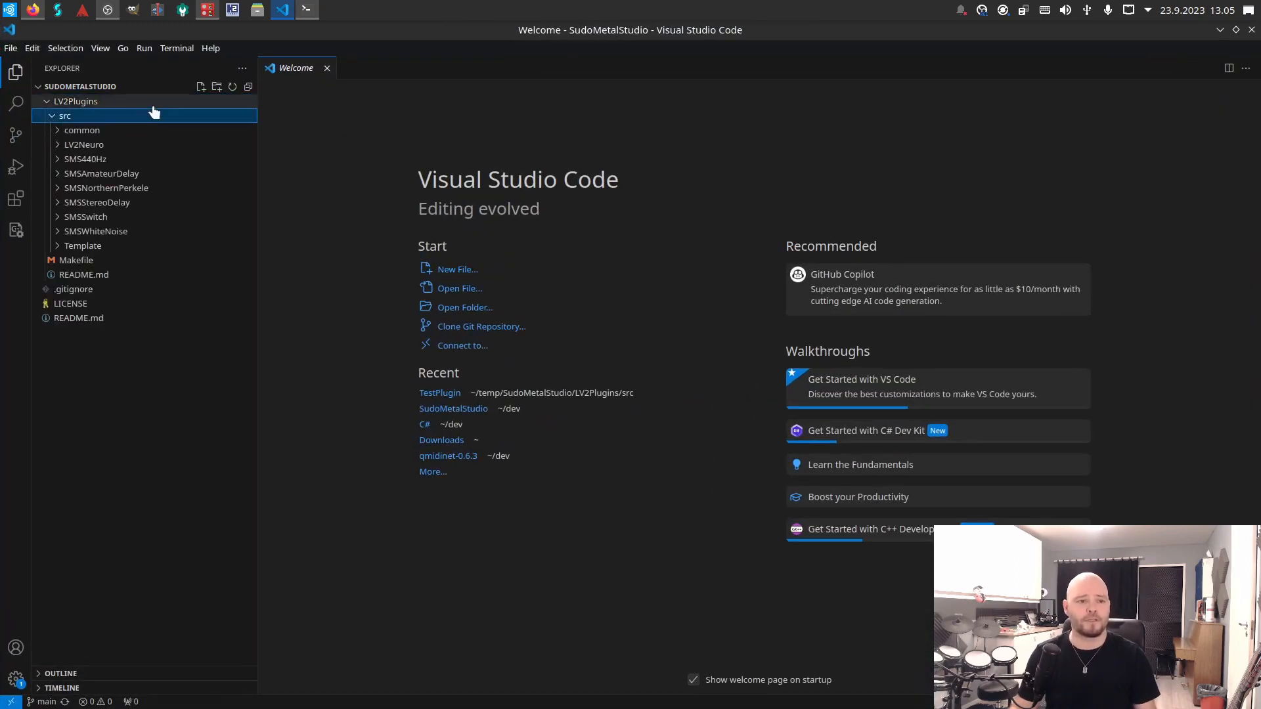
mouse_move(96, 202)
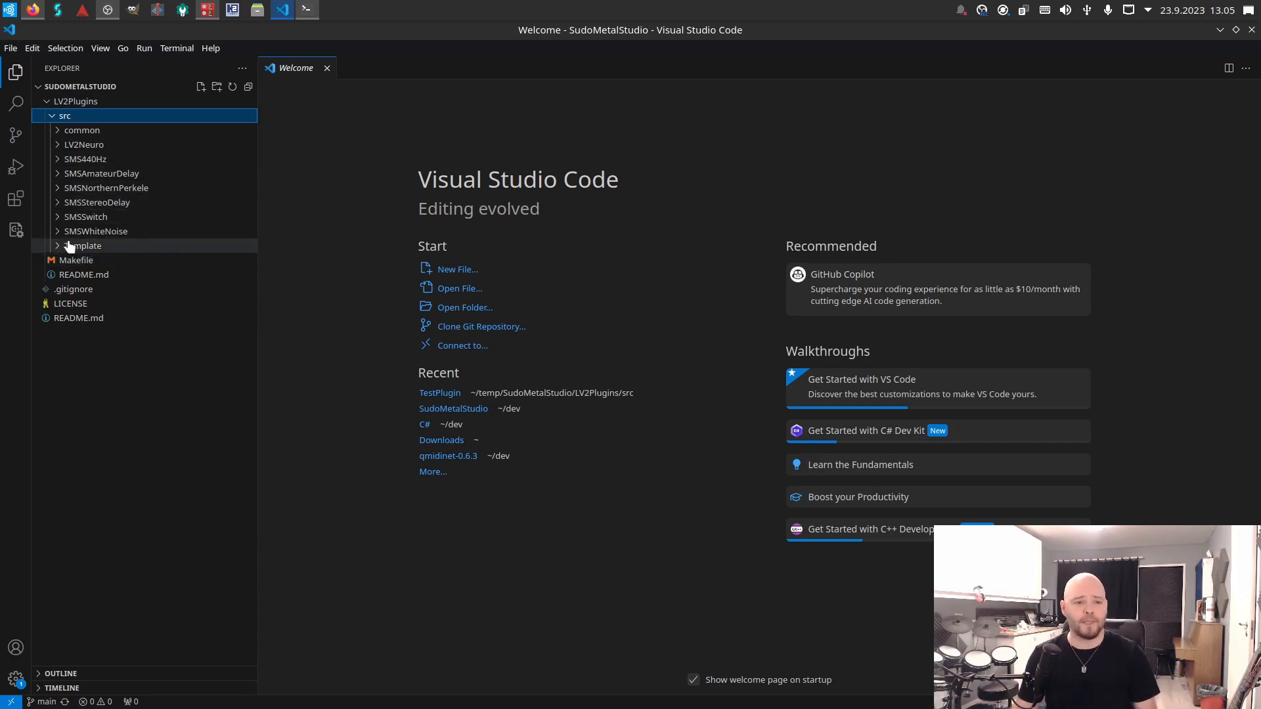
mouse_move(84, 246)
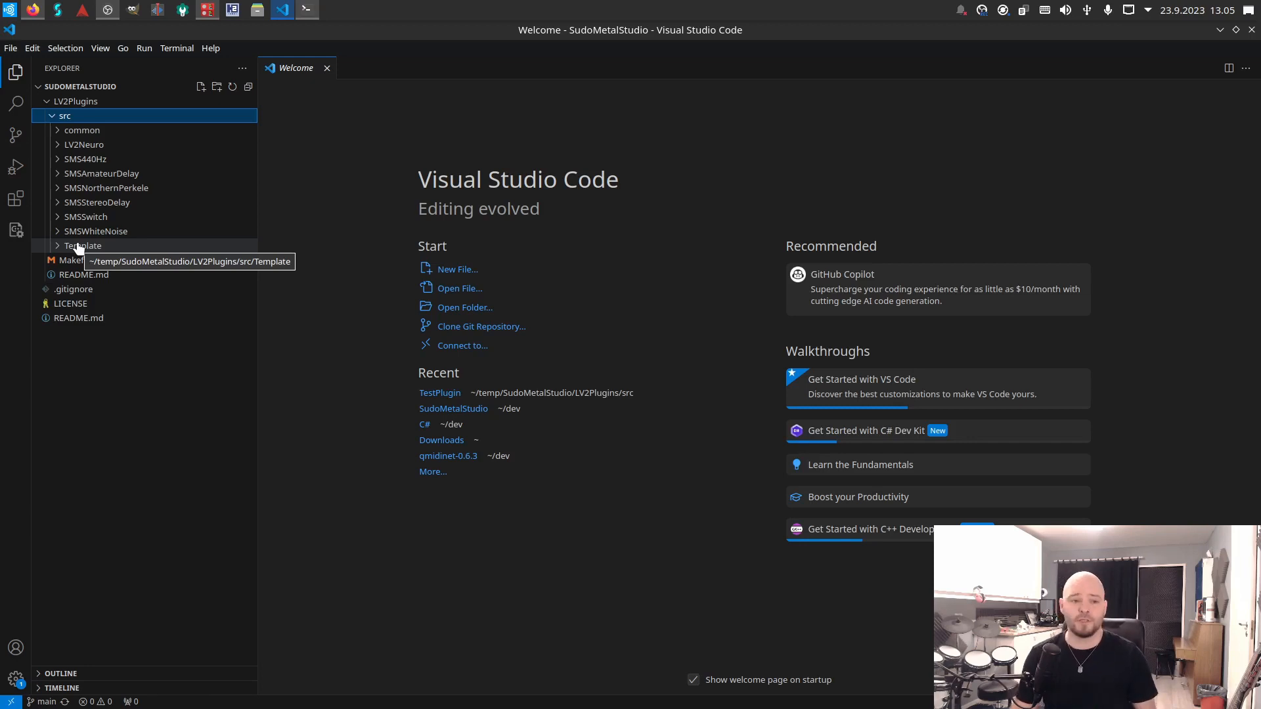
mouse_move(412, 285)
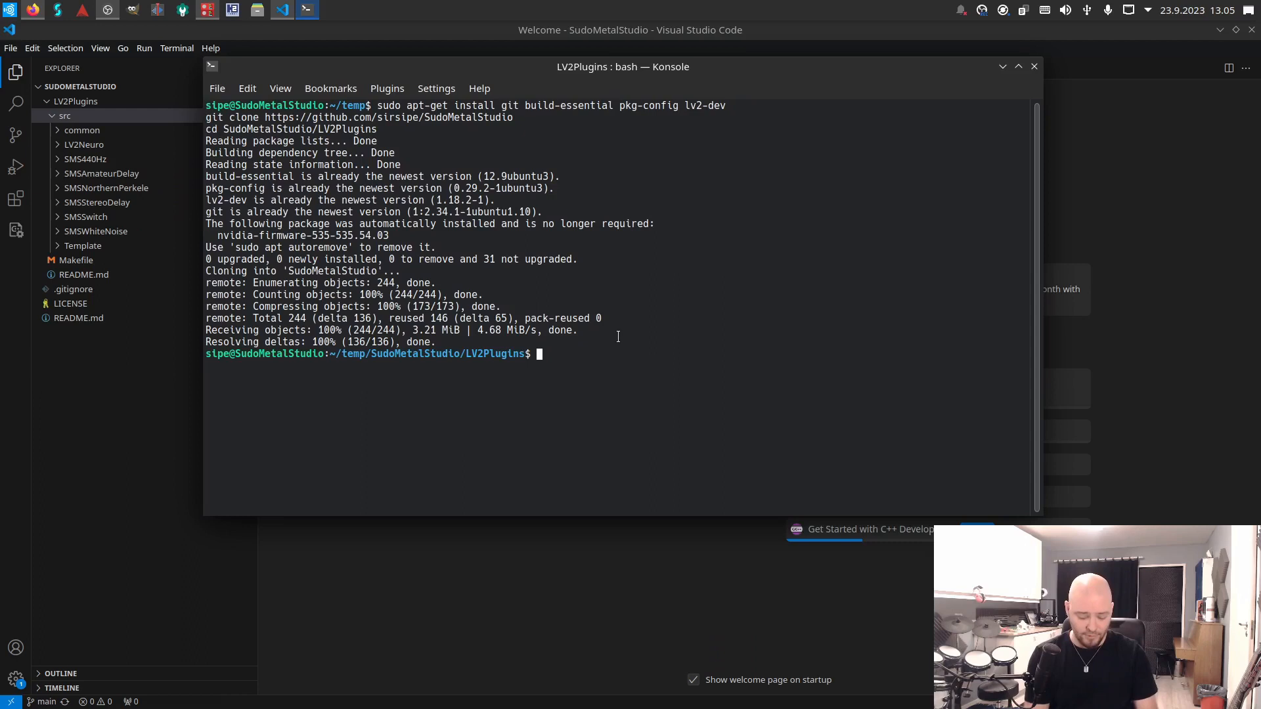
Step: Run 'make MYODP-Create-TestPlugin' to generate a TestPlugin folder from the template
text(make MYOI)
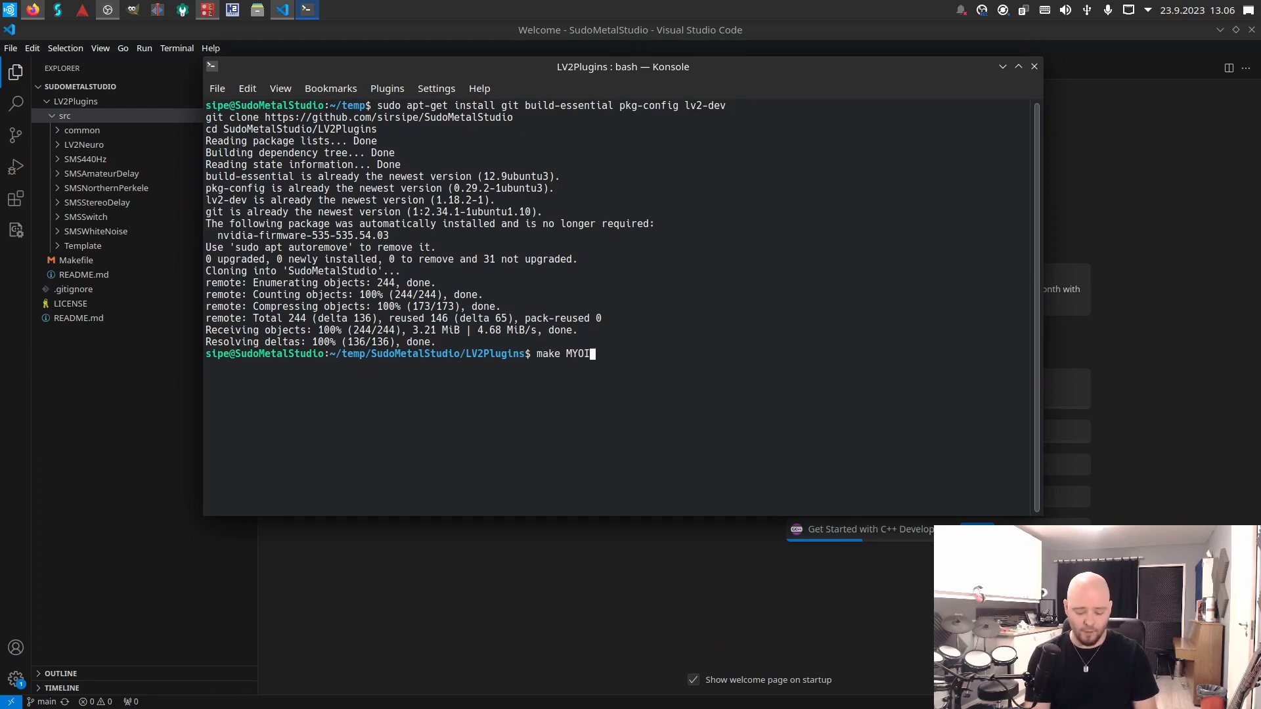
key(BackSpace)
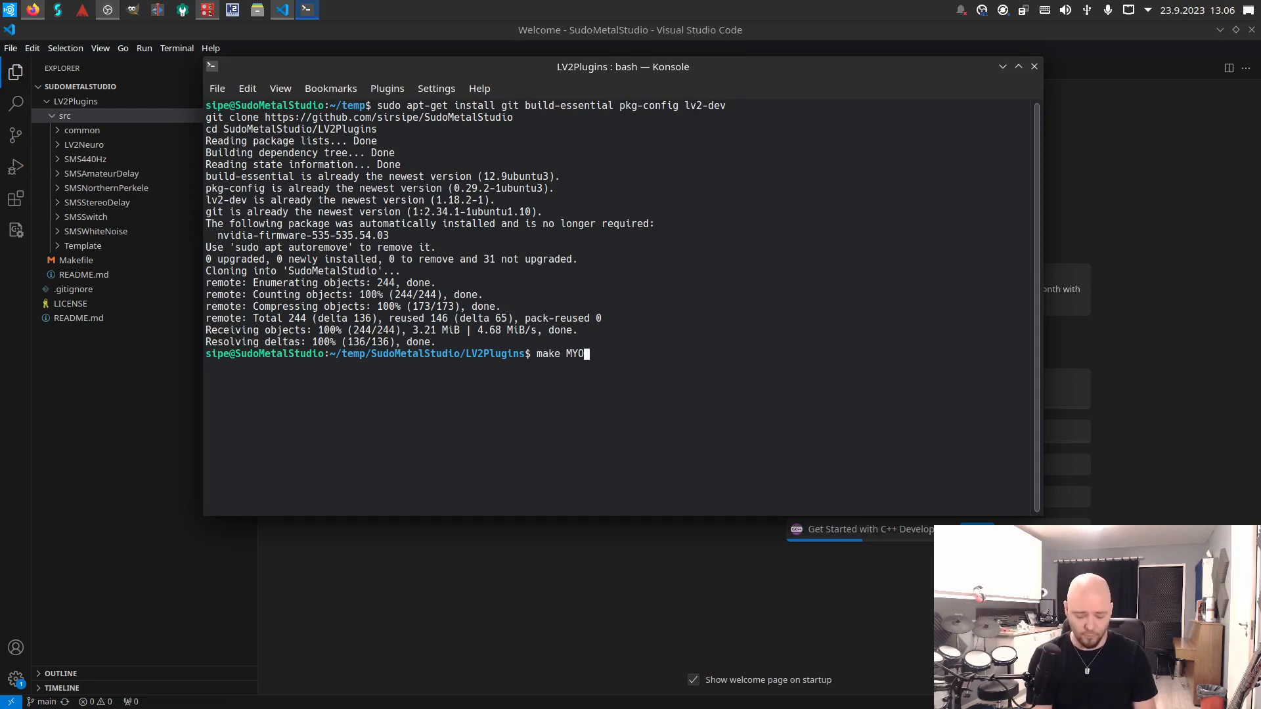
text(DP-)
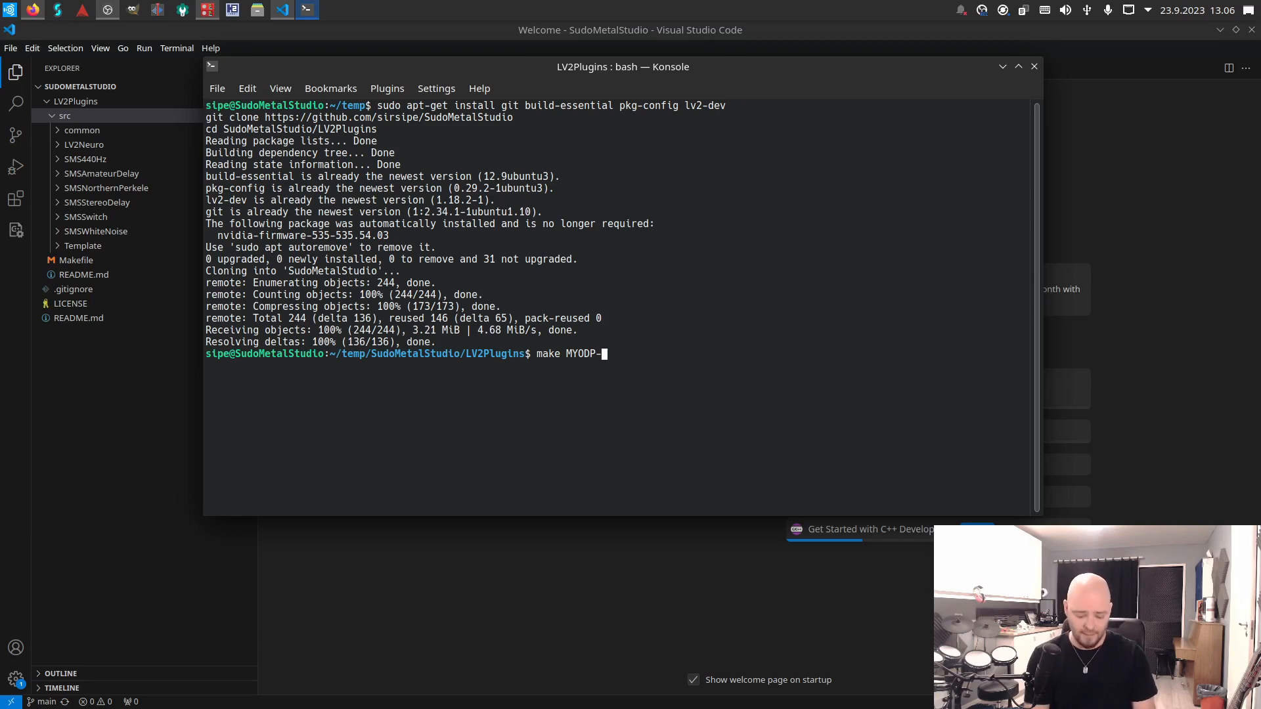
text(Create-)
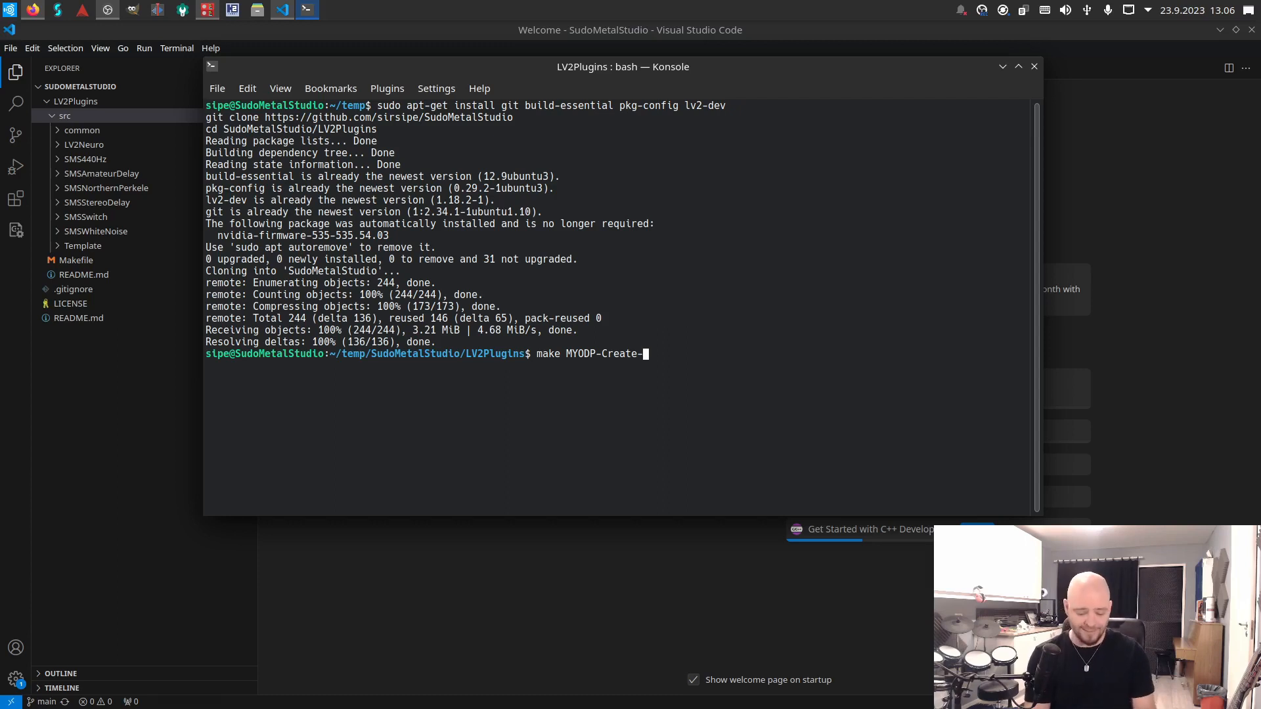
text(TestPlugin)
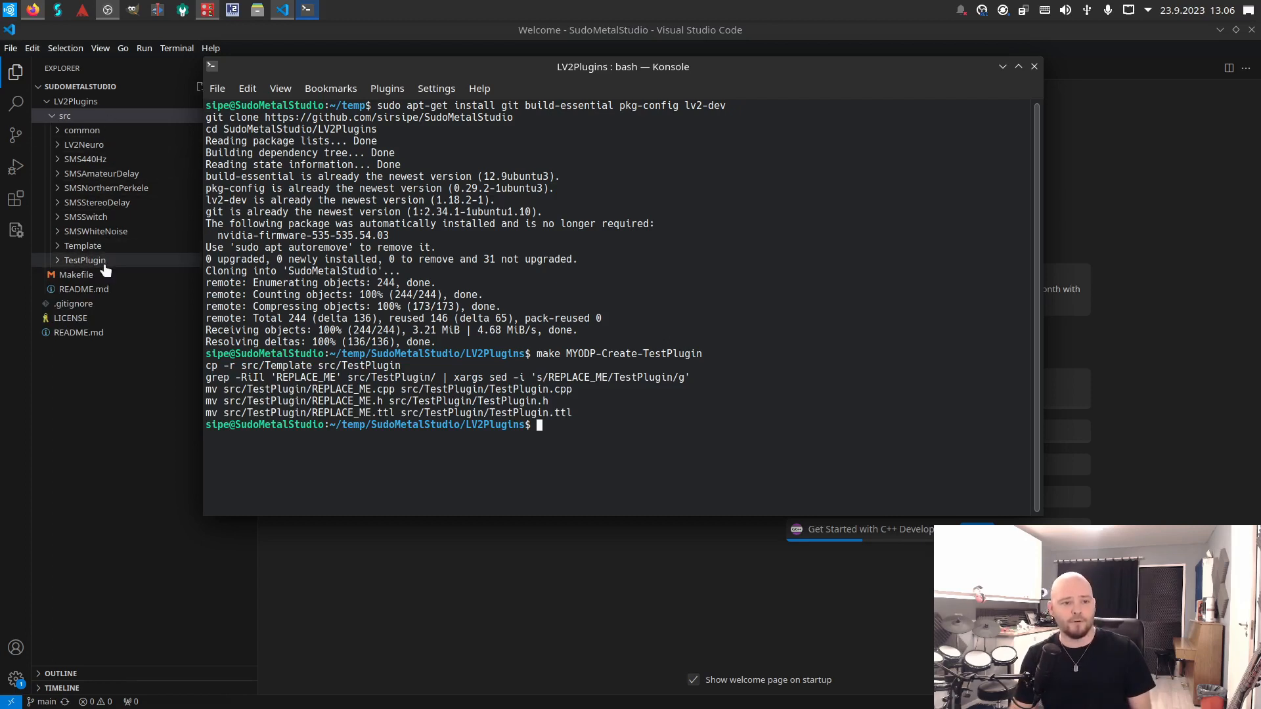
Step: Browse the new TestPlugin folder, viewing TestPlugin.ttl and opening TestPlugin.cpp
click(84, 260)
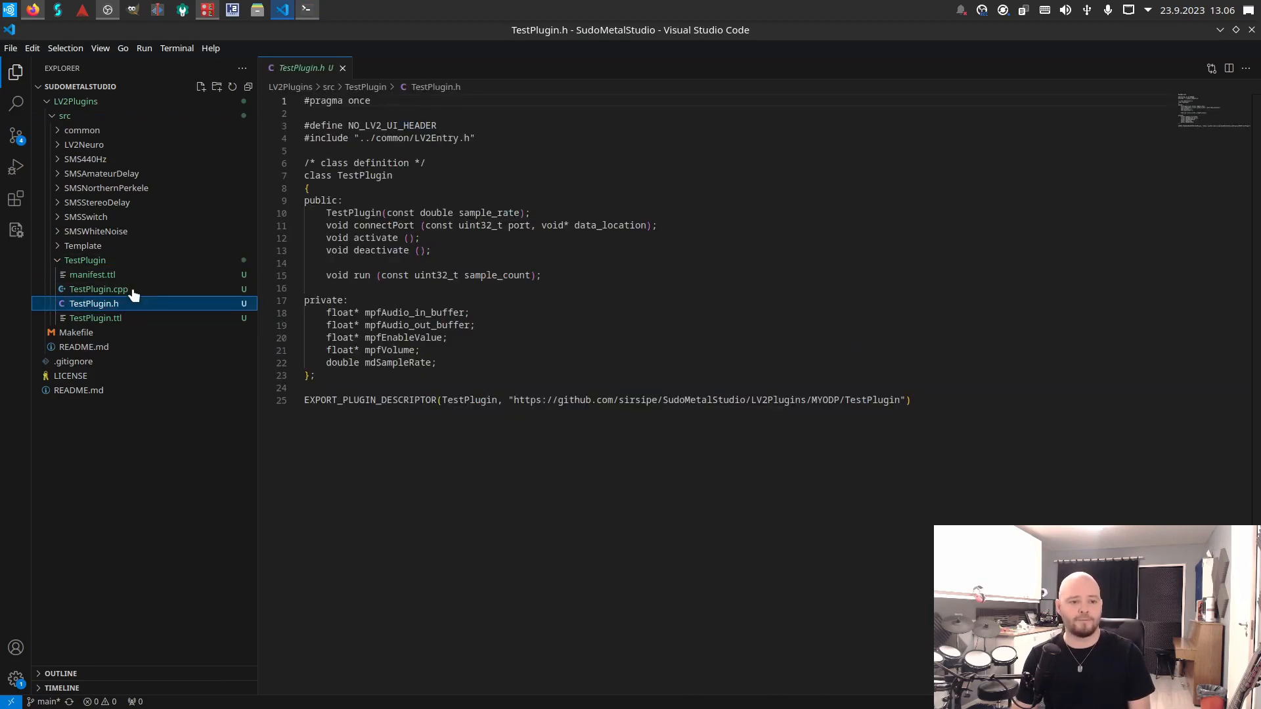
click(95, 318)
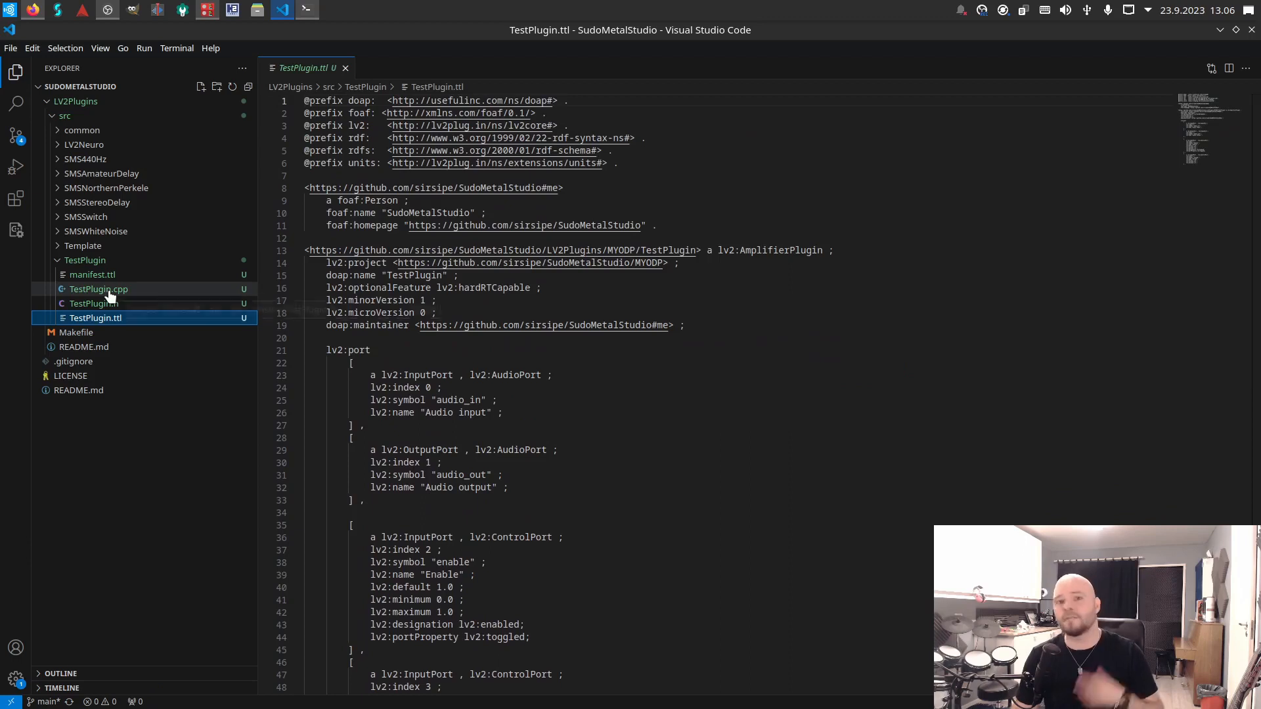
click(98, 289)
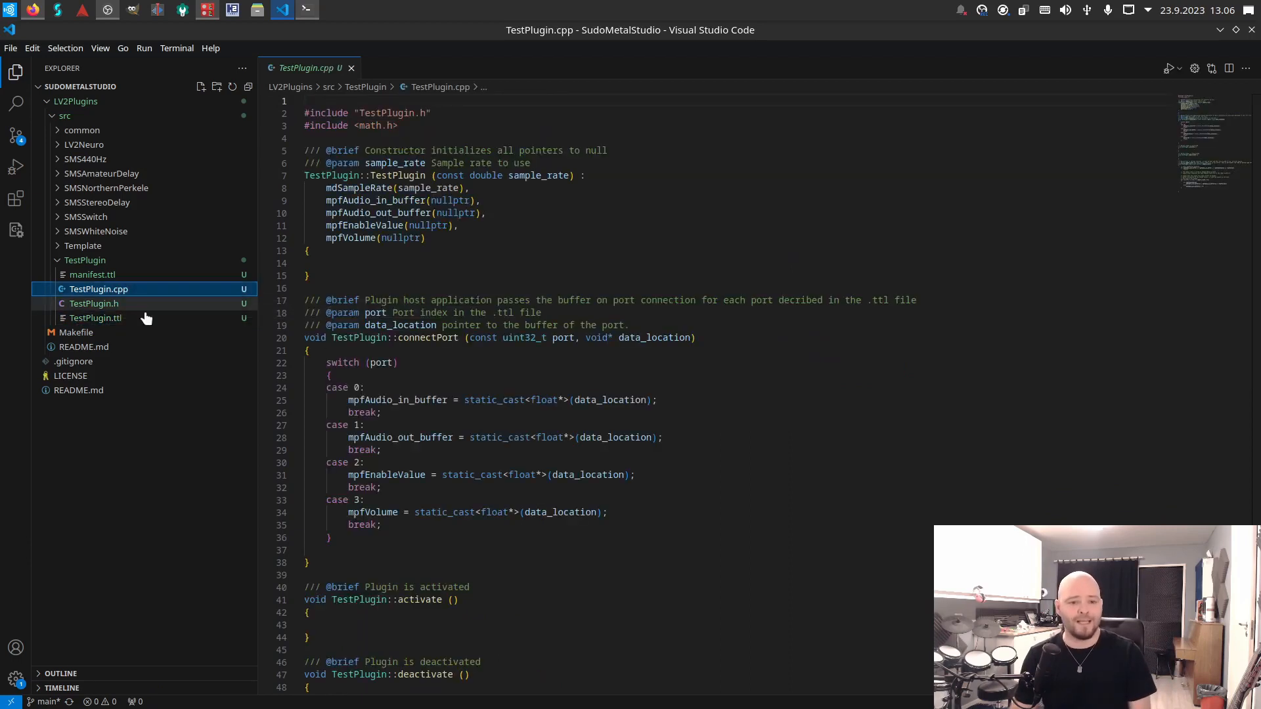
Step: Review TestPlugin.cpp, highlighting the volume-scaling run() body
scroll(down, 3)
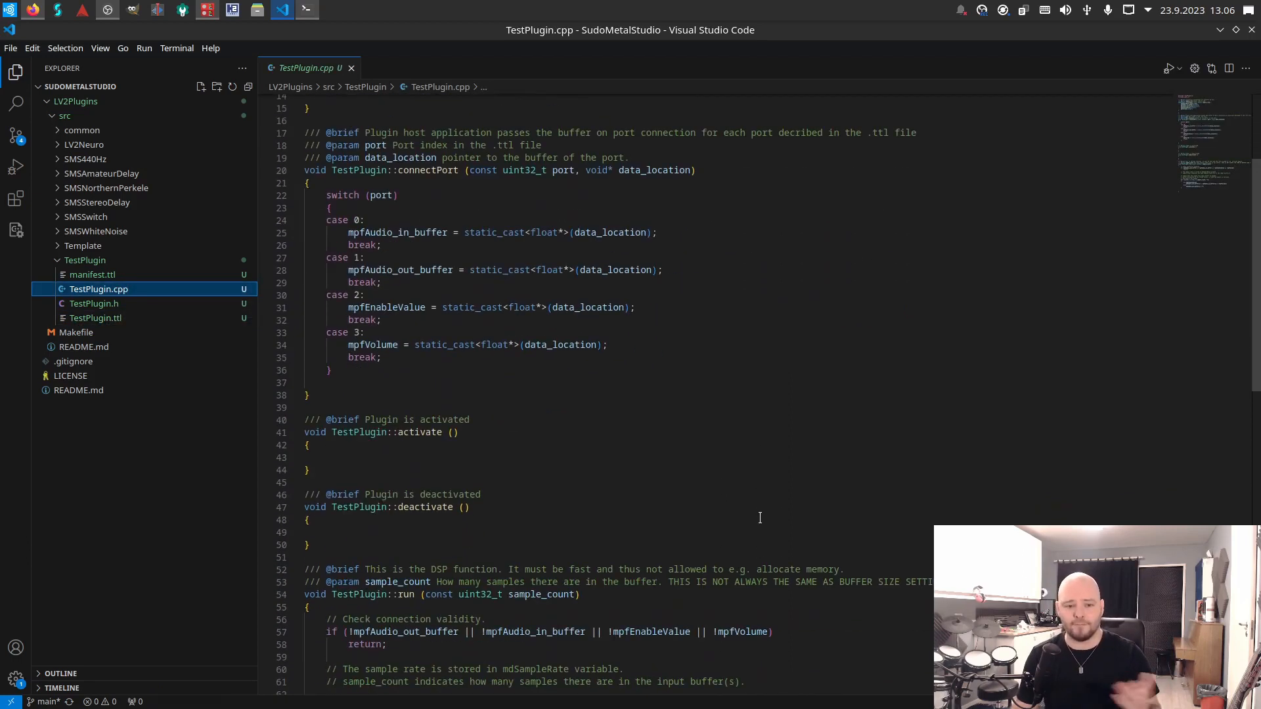
scroll(down, 3)
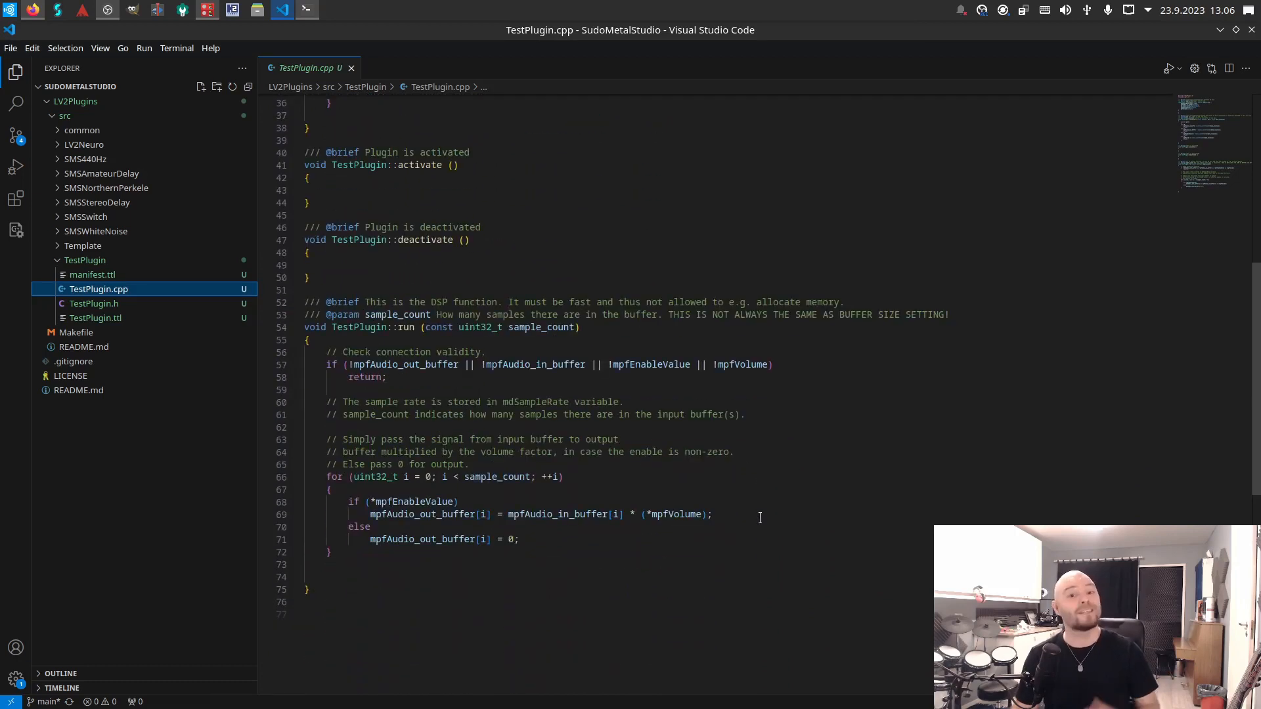
drag(393, 327, 460, 500)
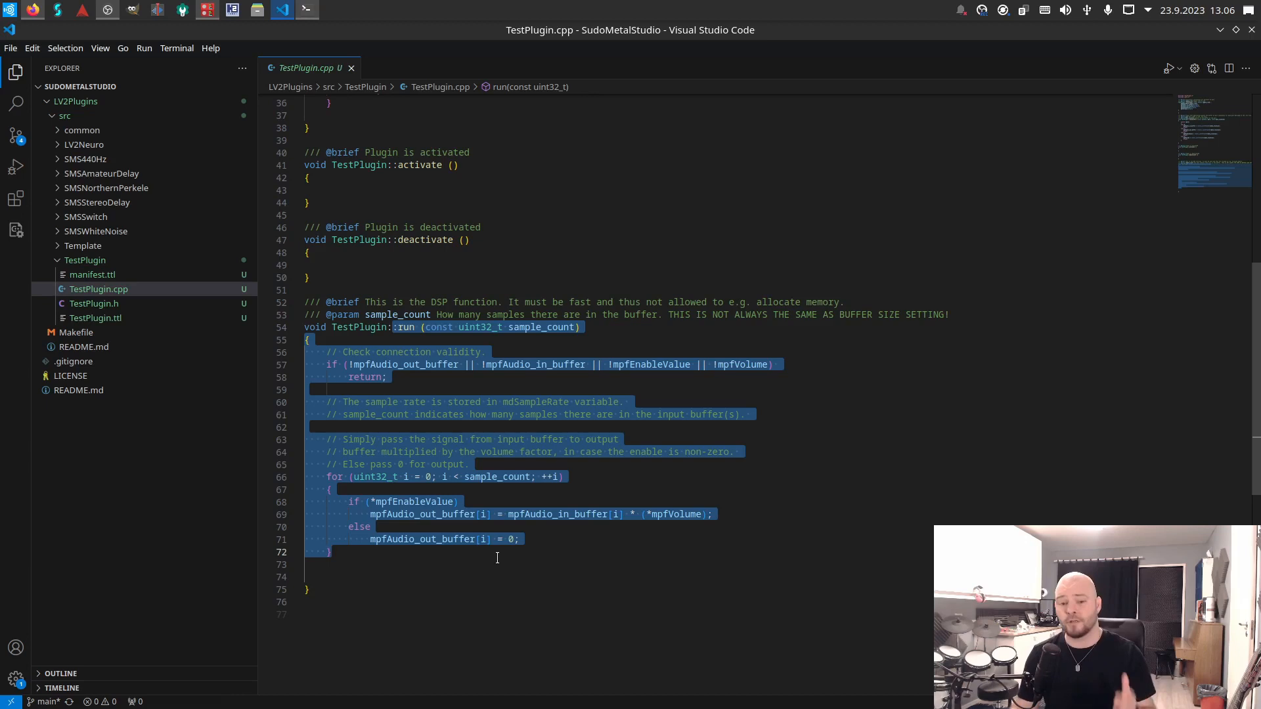
click(557, 564)
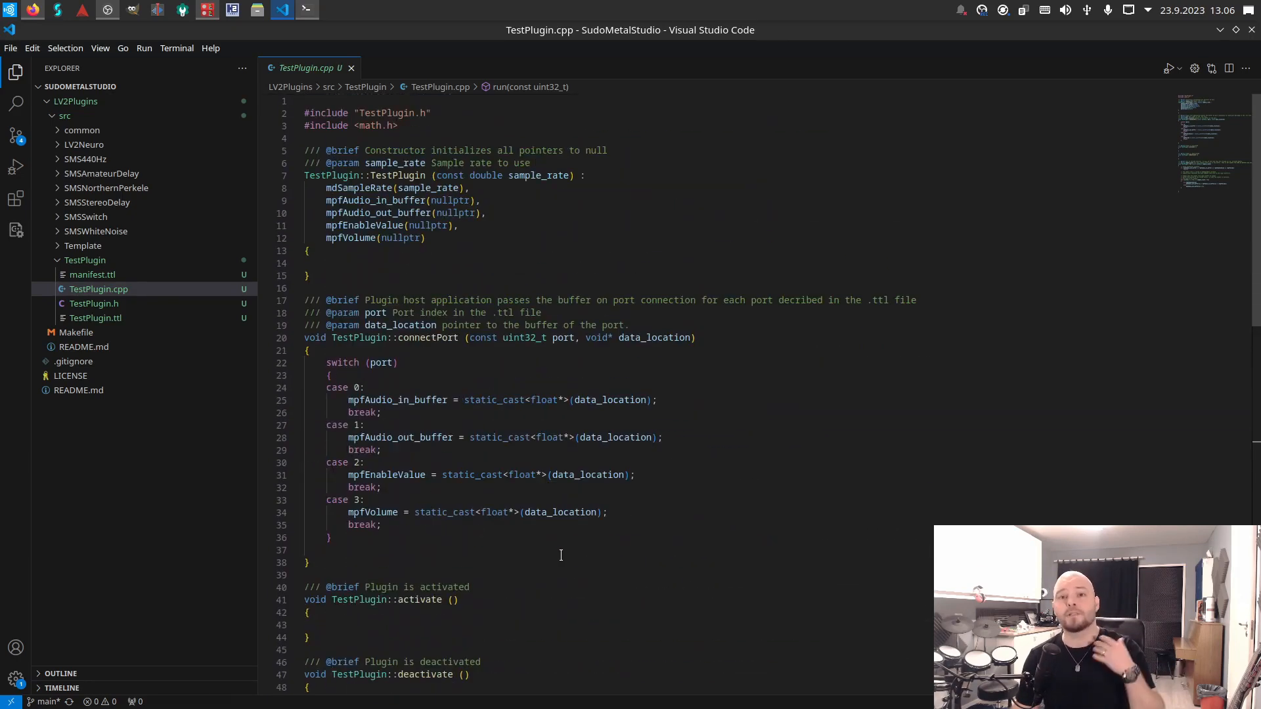
scroll(down, 3)
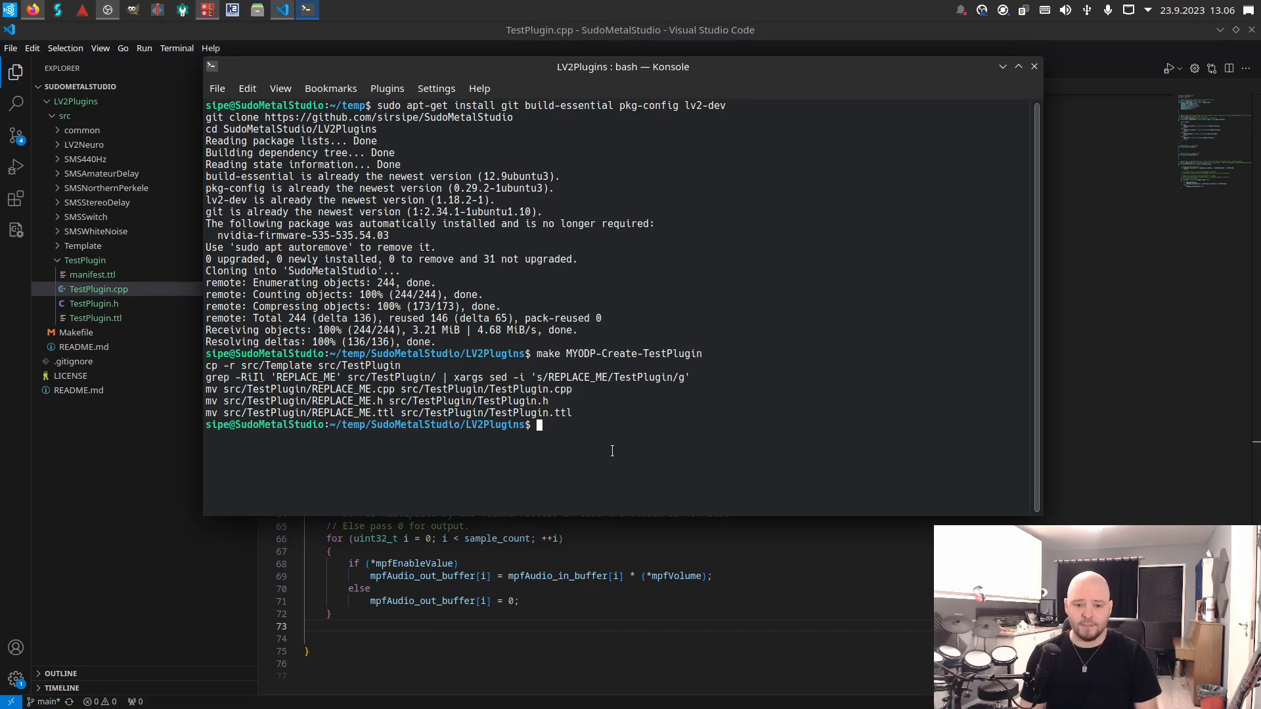
Step: Run 'make MYODP-BuildAndInstall-TestPlugin' to compile and install the plugin
text(make M)
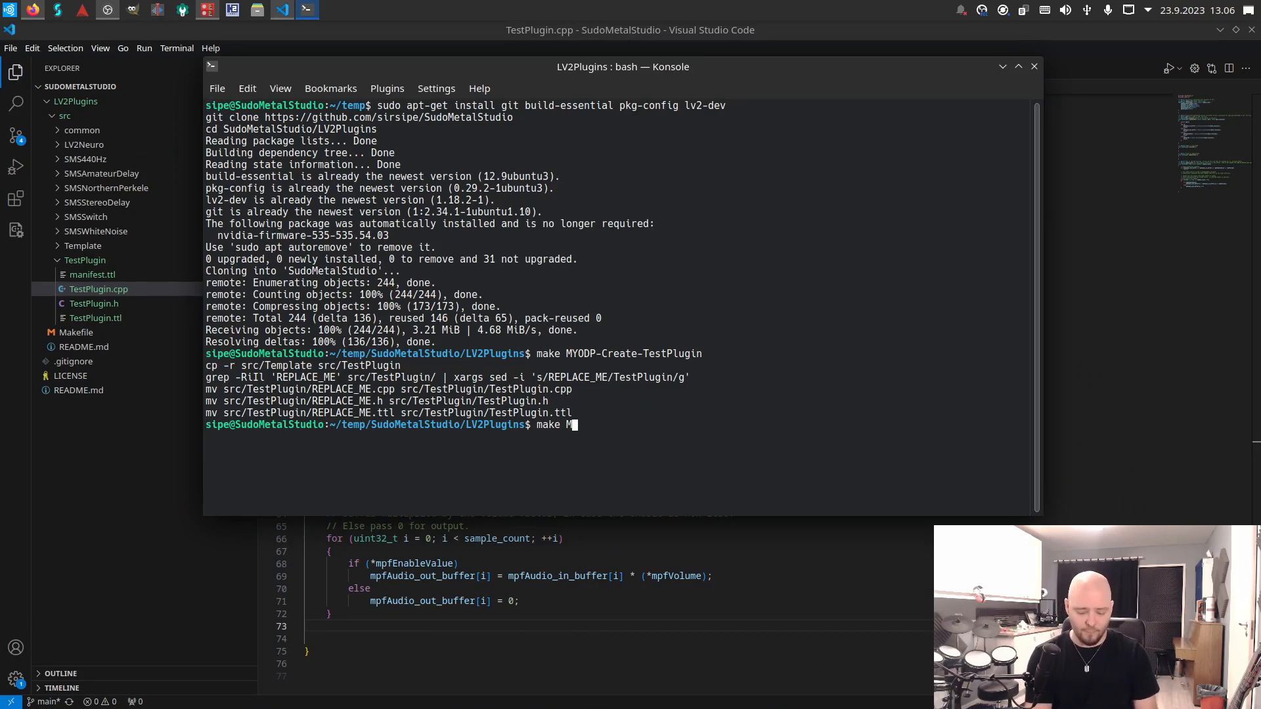
text(YODP-)
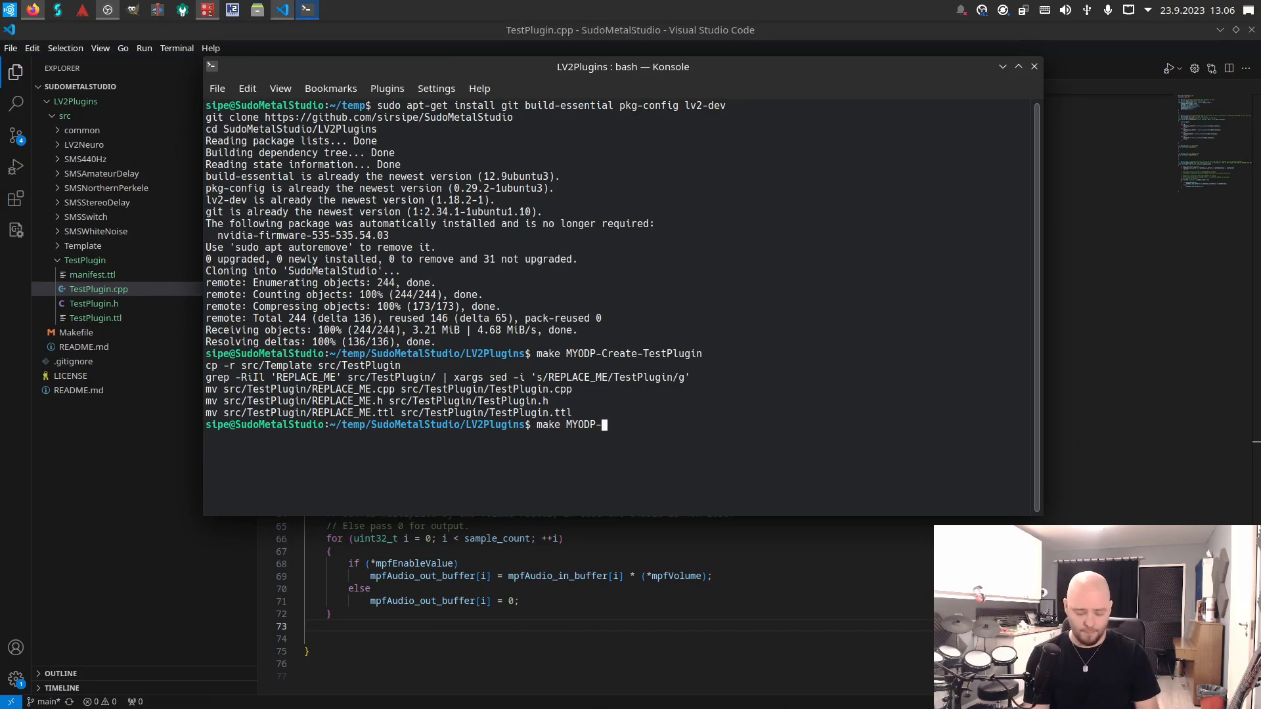
text(BuildAndInstall-)
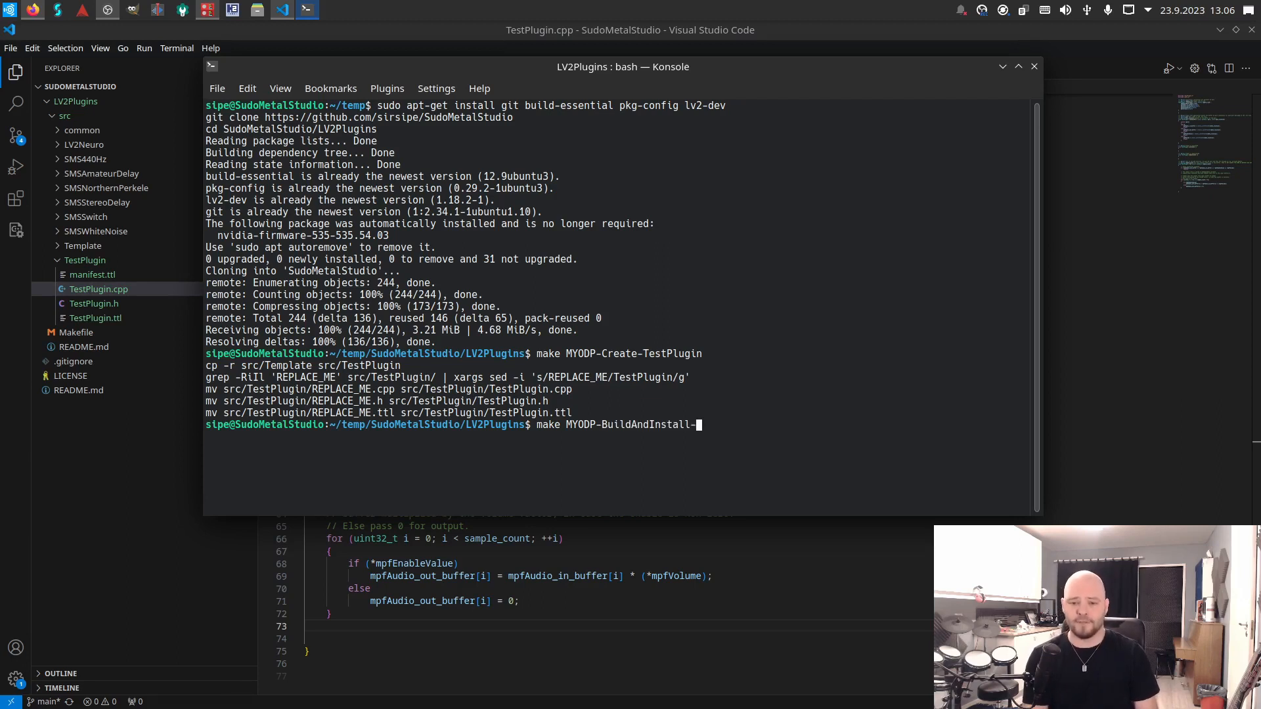
text(TestPlugin)
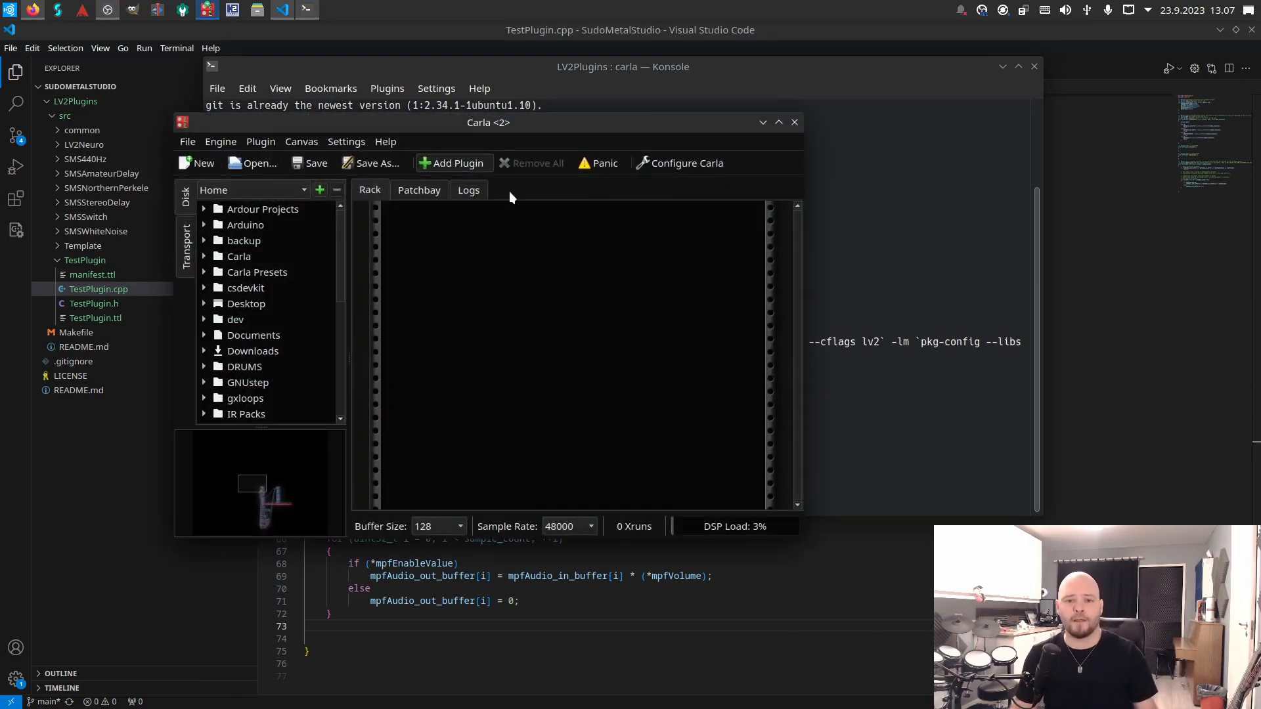
Step: Load TestPlugin into the Carla rack, view Patchbay and show its Enable and Volume parameters
click(451, 163)
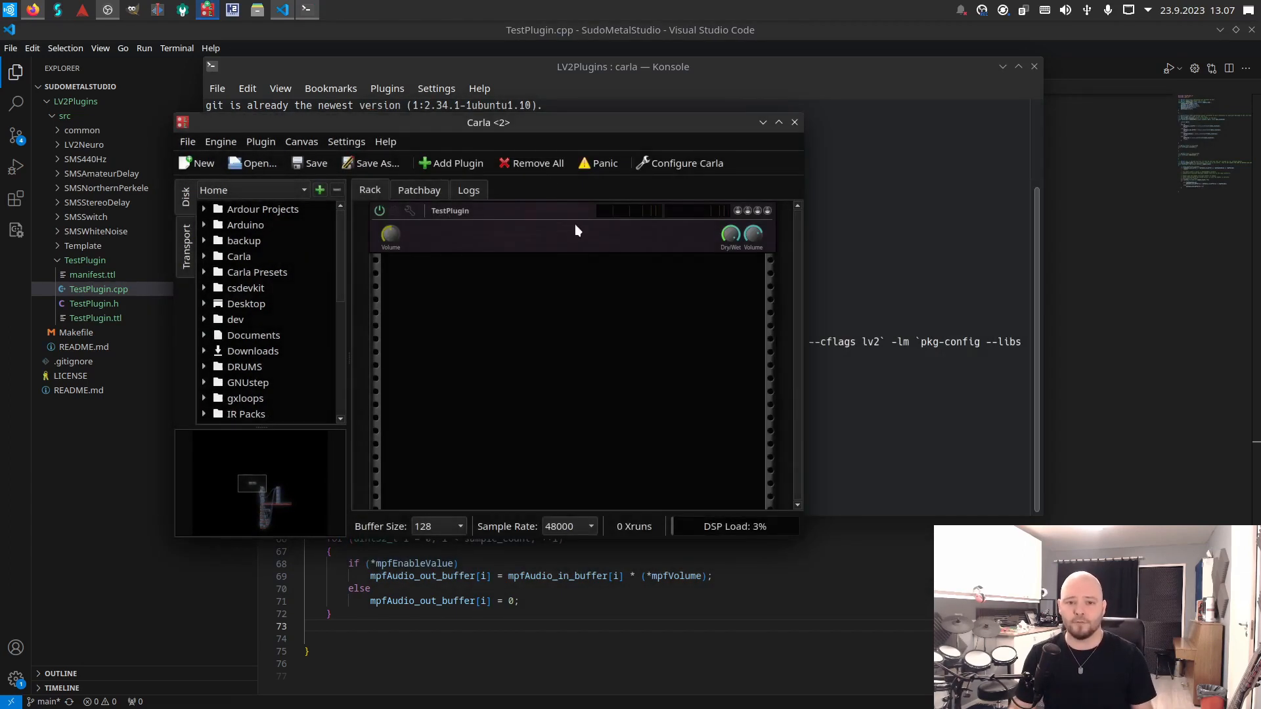
click(418, 189)
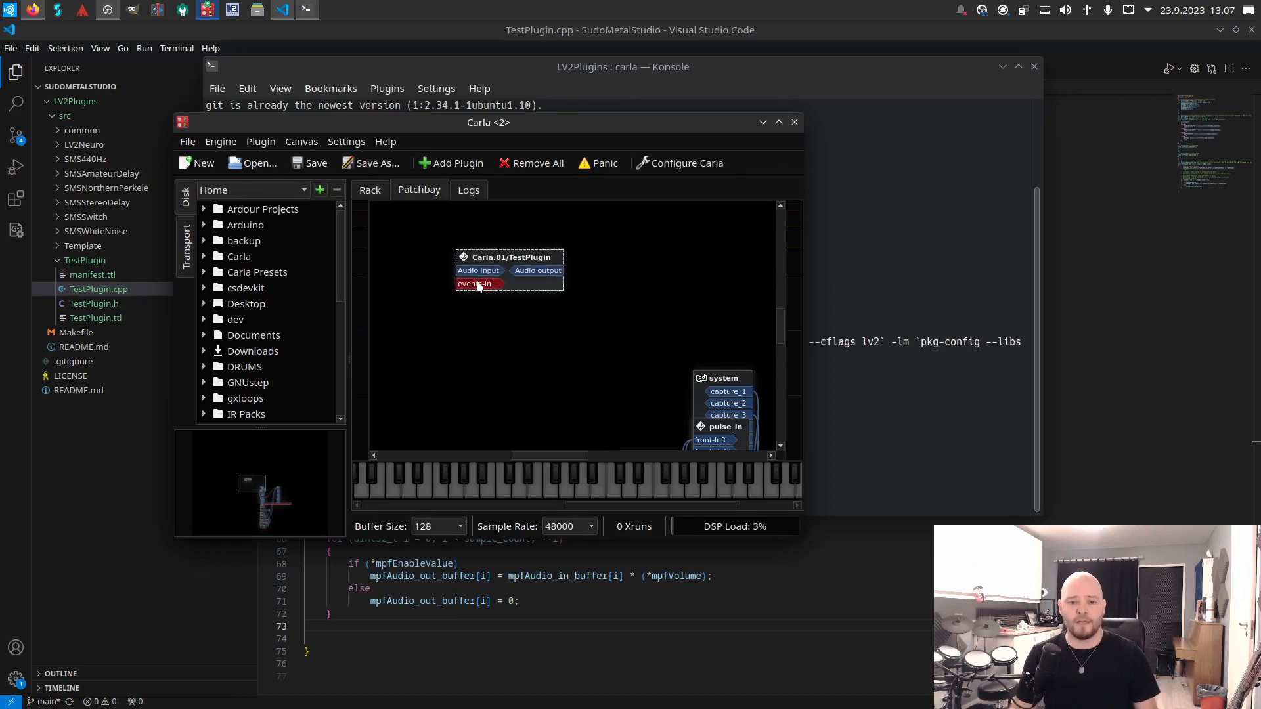
click(369, 189)
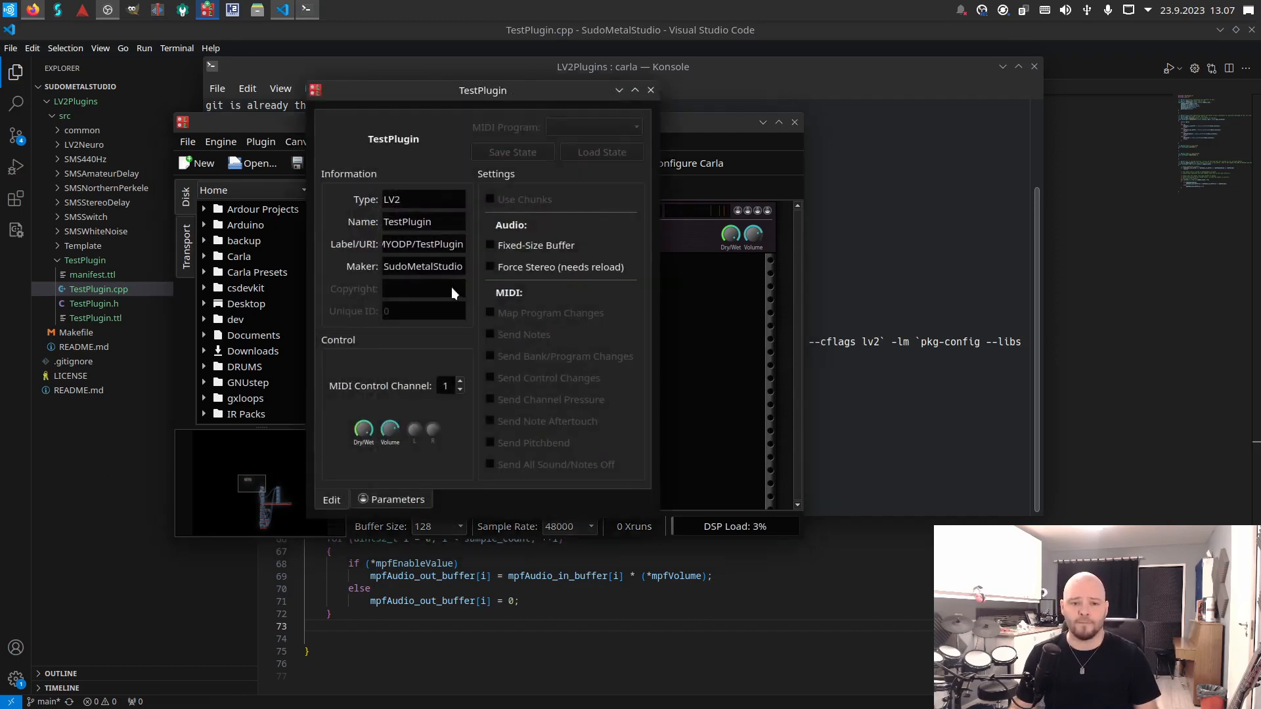
click(397, 499)
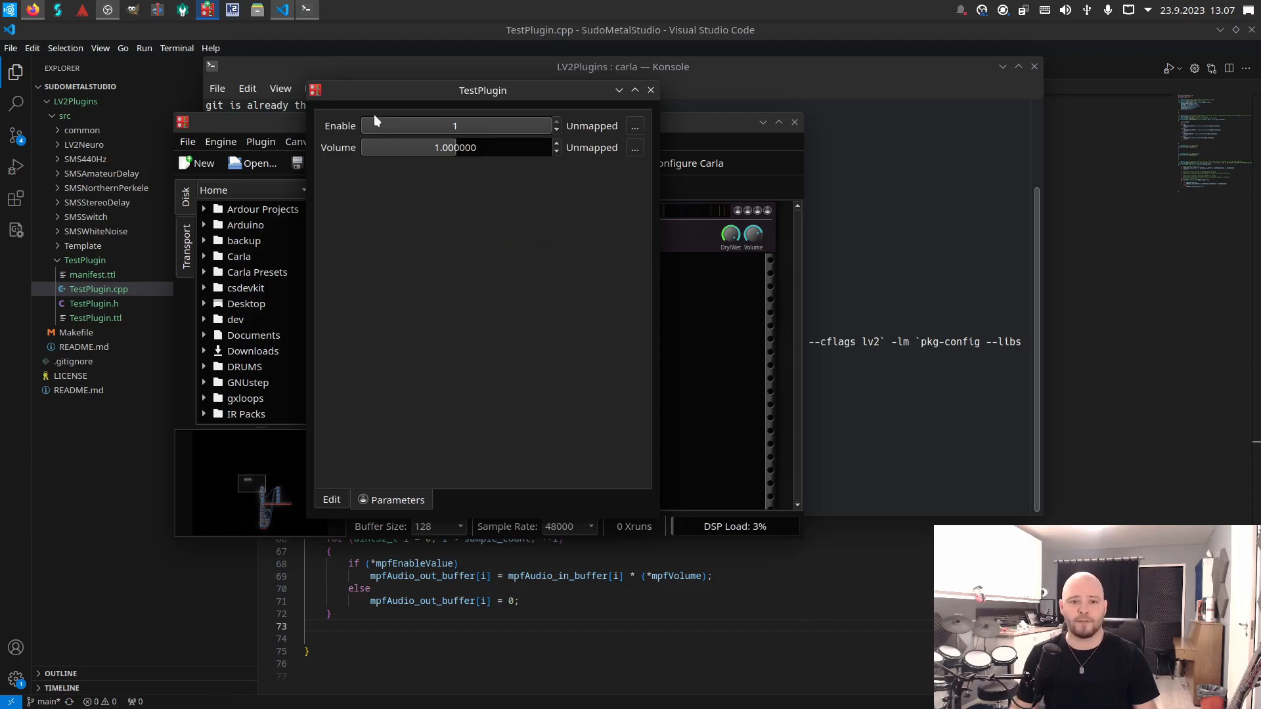
mouse_move(643, 99)
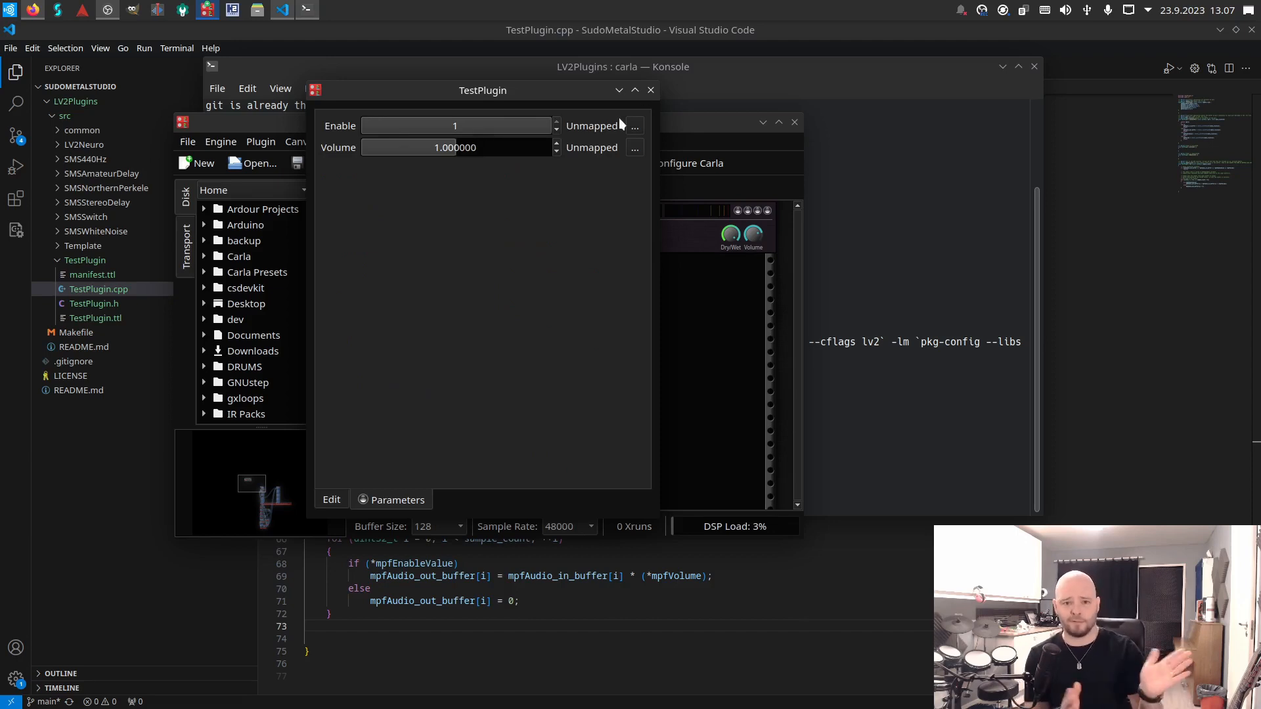
mouse_move(705, 148)
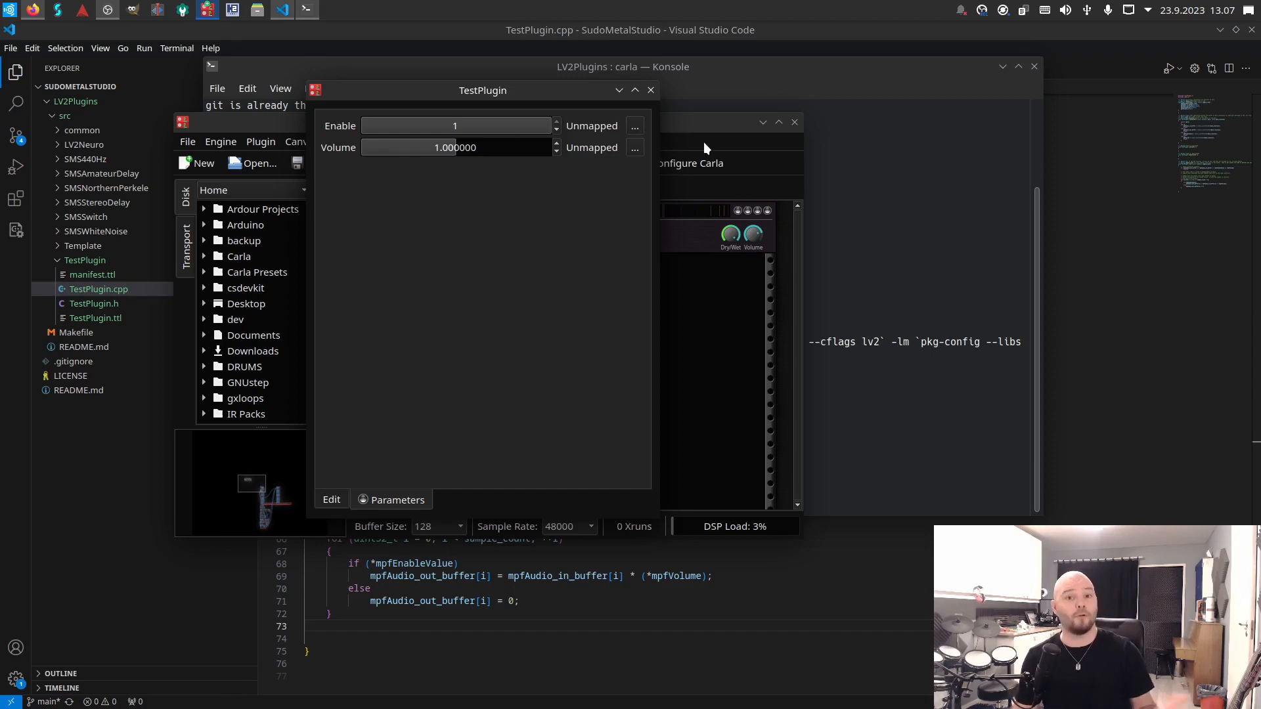
mouse_move(596, 160)
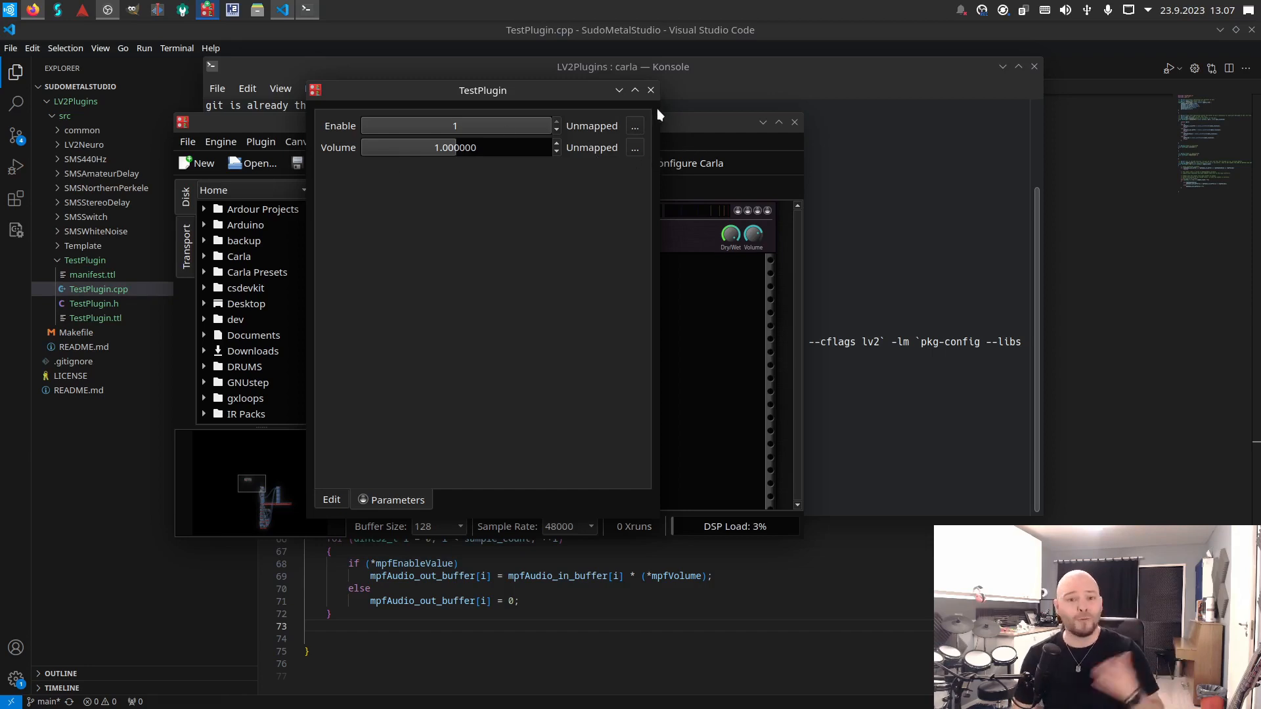
Step: Close the parameters window and quit Carla, confirming with Yes
click(794, 122)
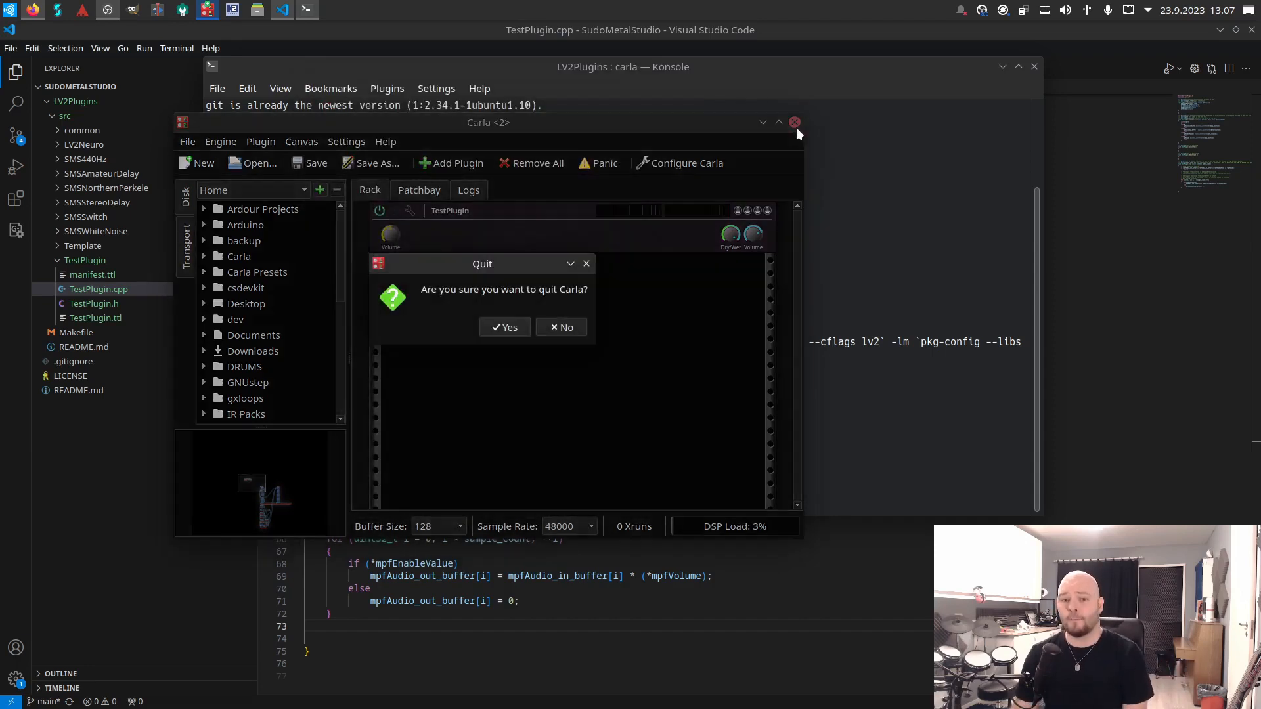
click(503, 327)
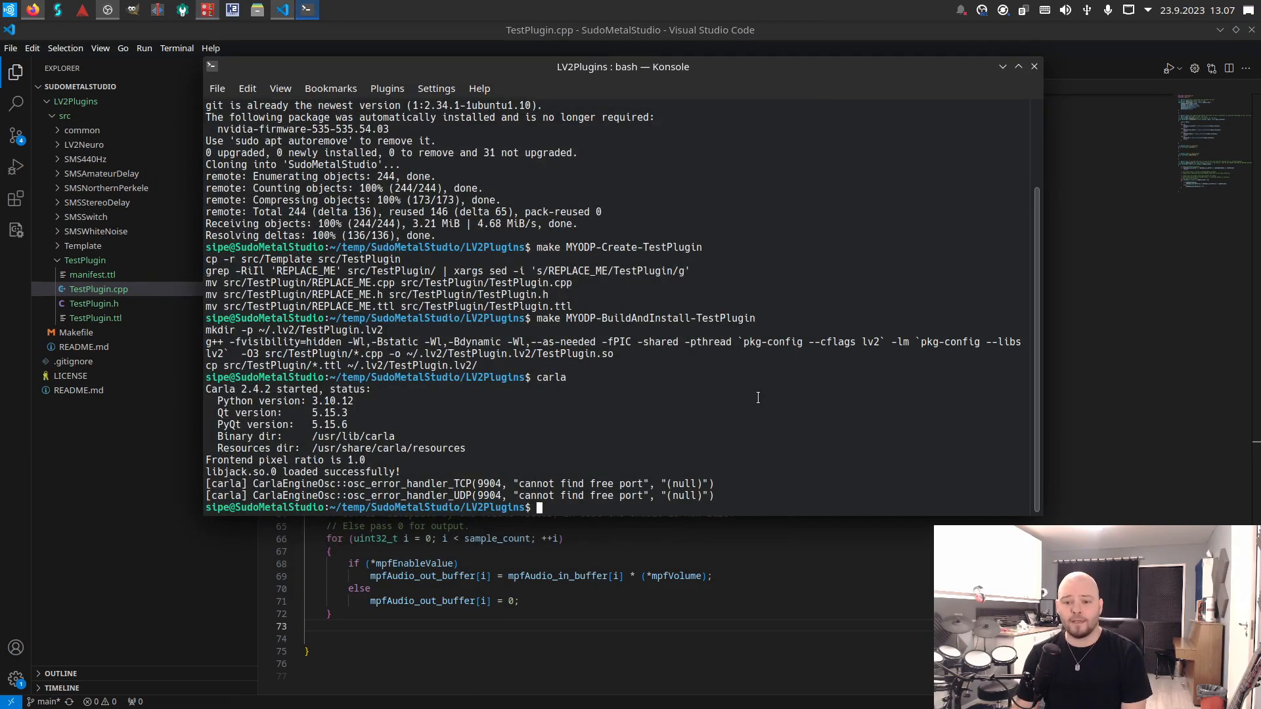